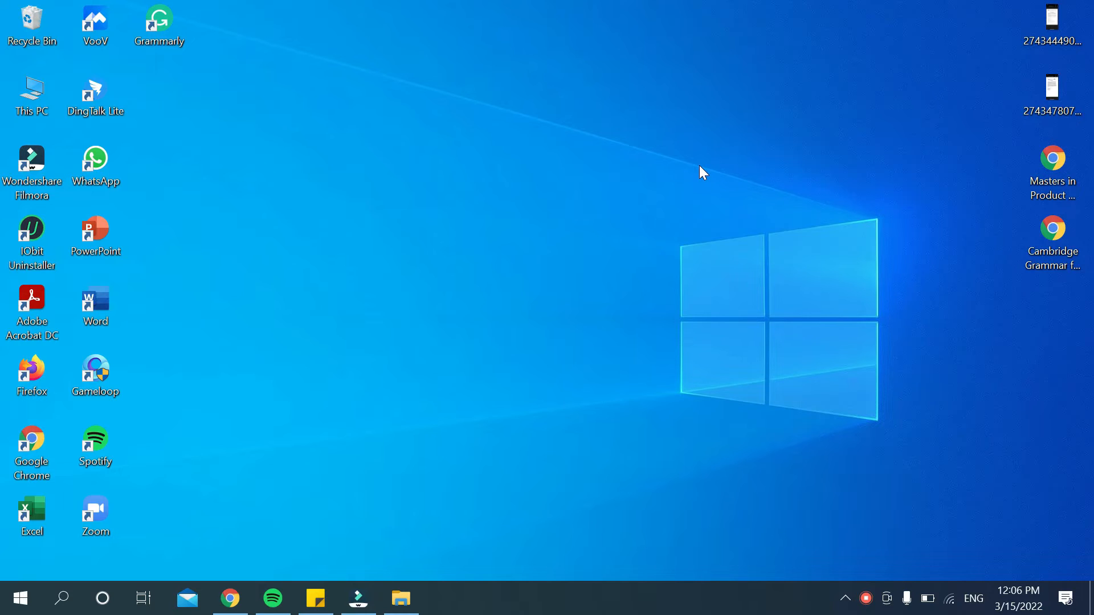
pyautogui.moveTo(122, 558)
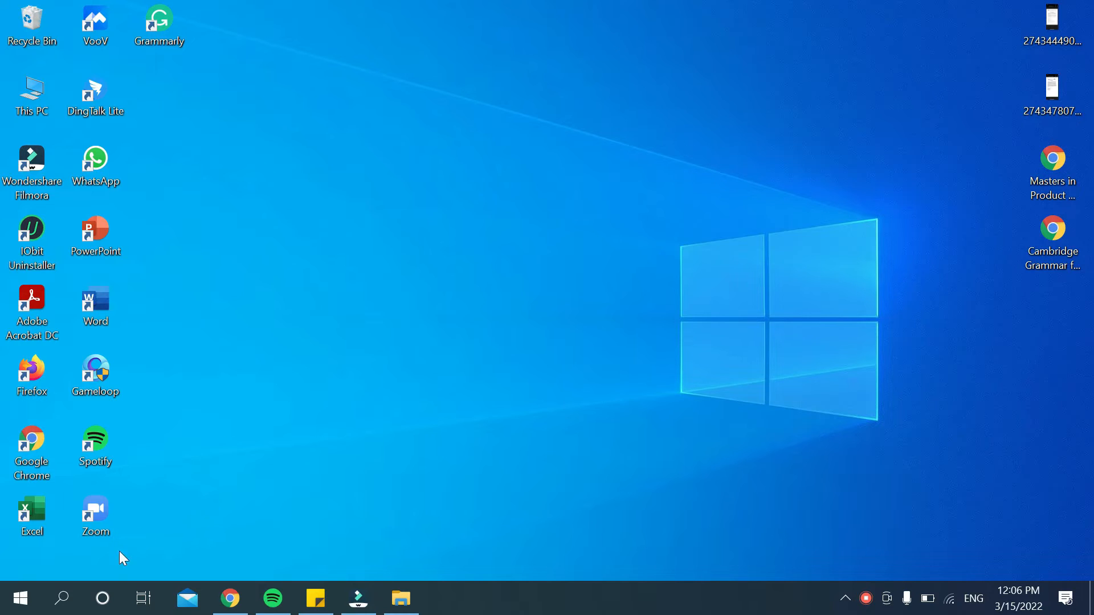
# Step: Launch Device Manager from a Windows search for 'device manager'
pyautogui.click(62, 599)
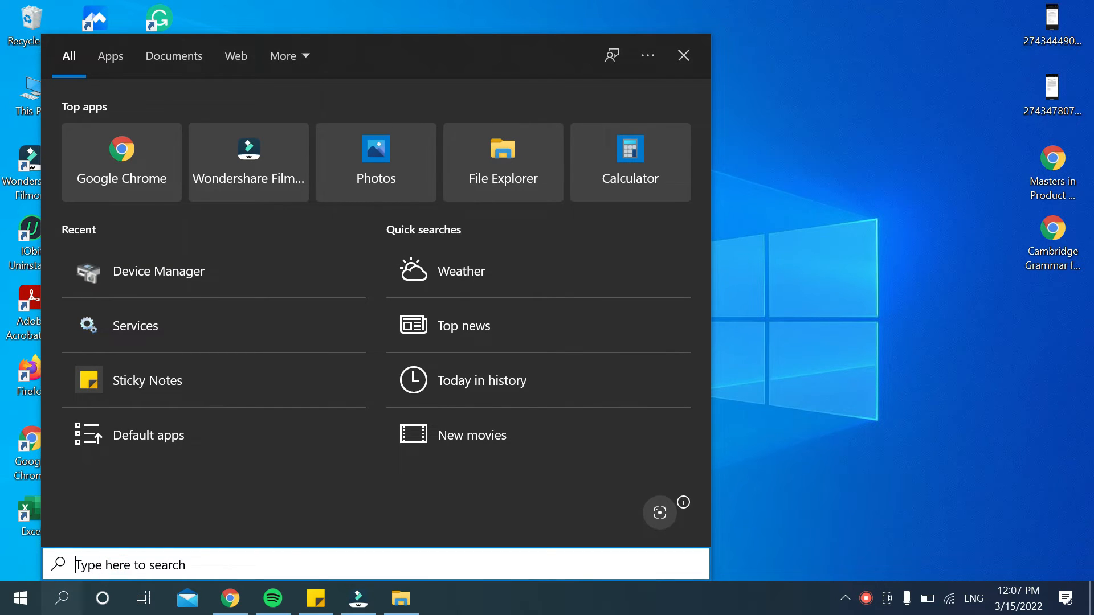
pyautogui.write('device ma')
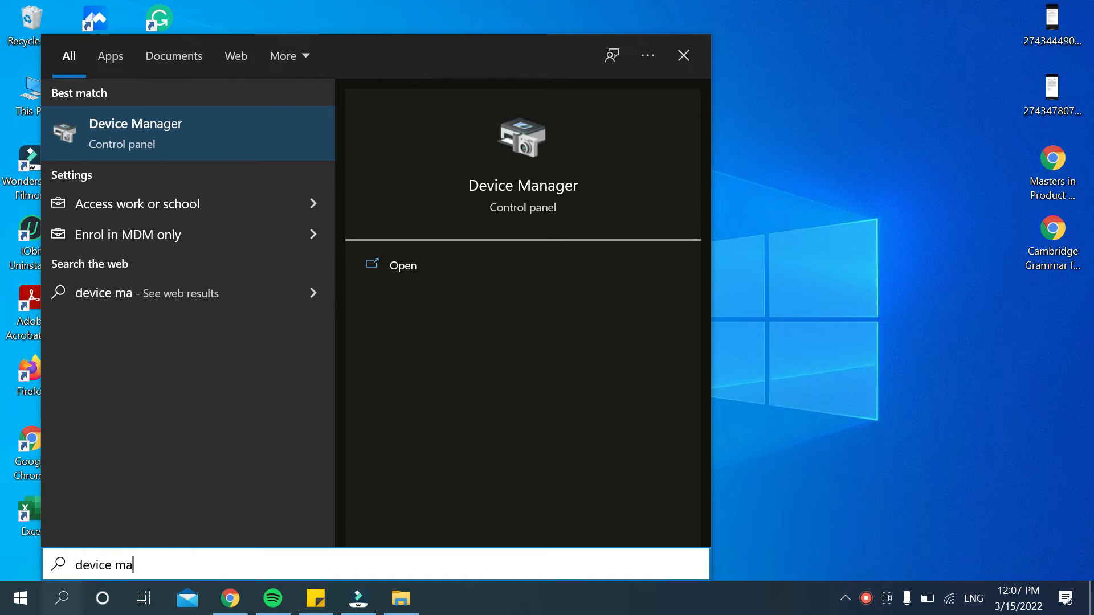
pyautogui.write('nager')
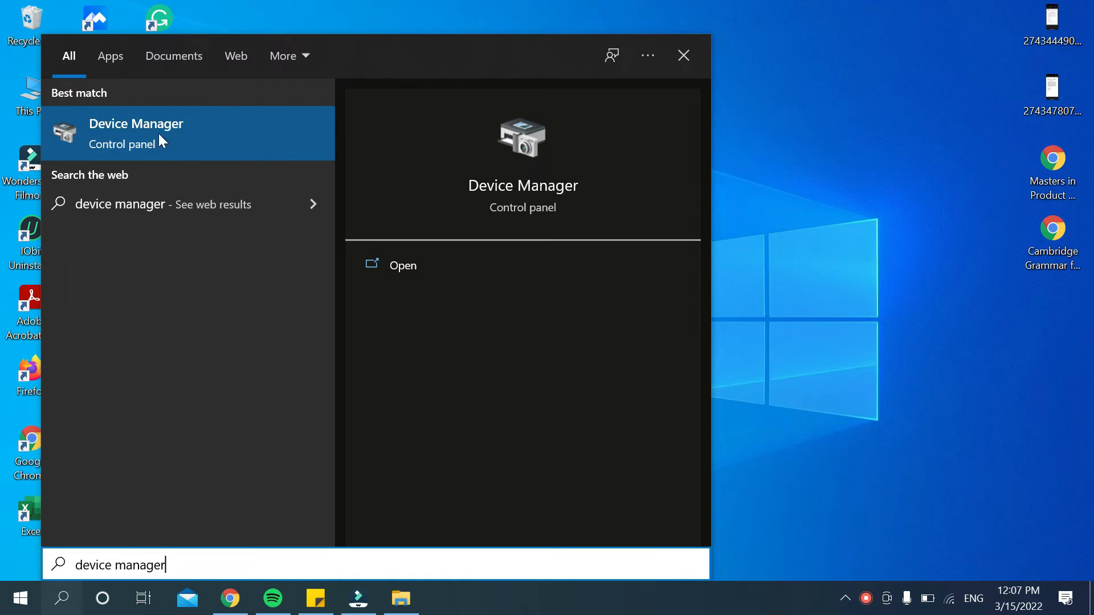
pyautogui.click(136, 123)
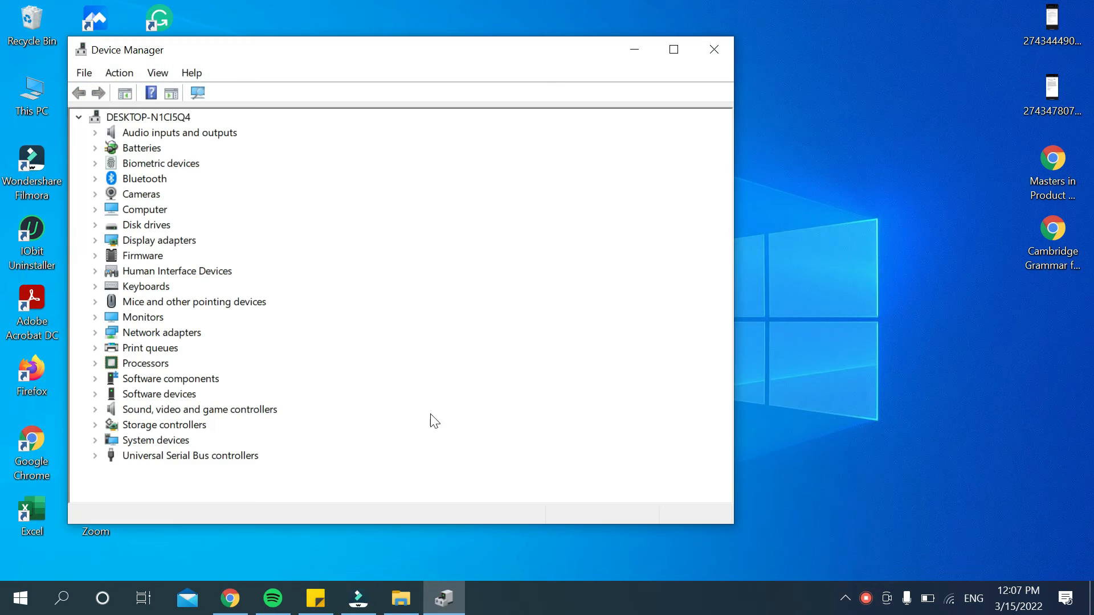
pyautogui.moveTo(852, 319)
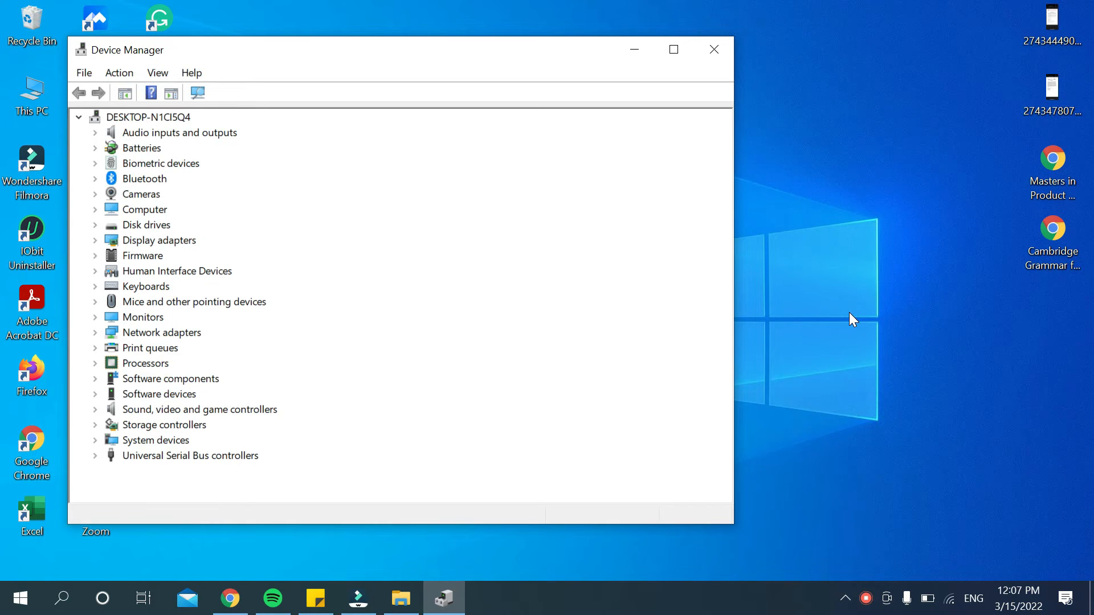
pyautogui.moveTo(103, 155)
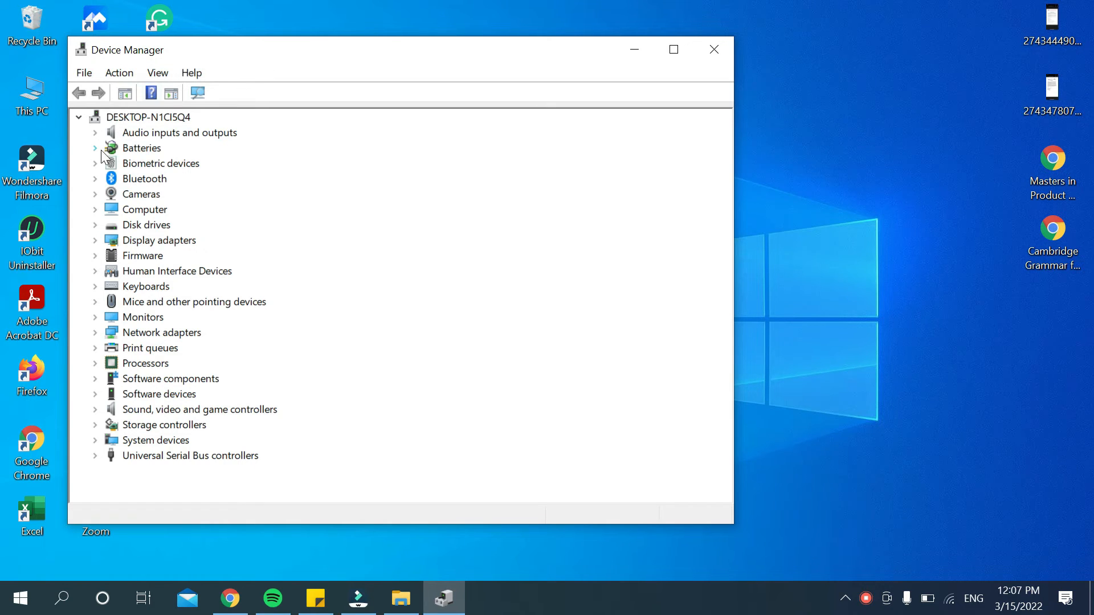
pyautogui.moveTo(130, 255)
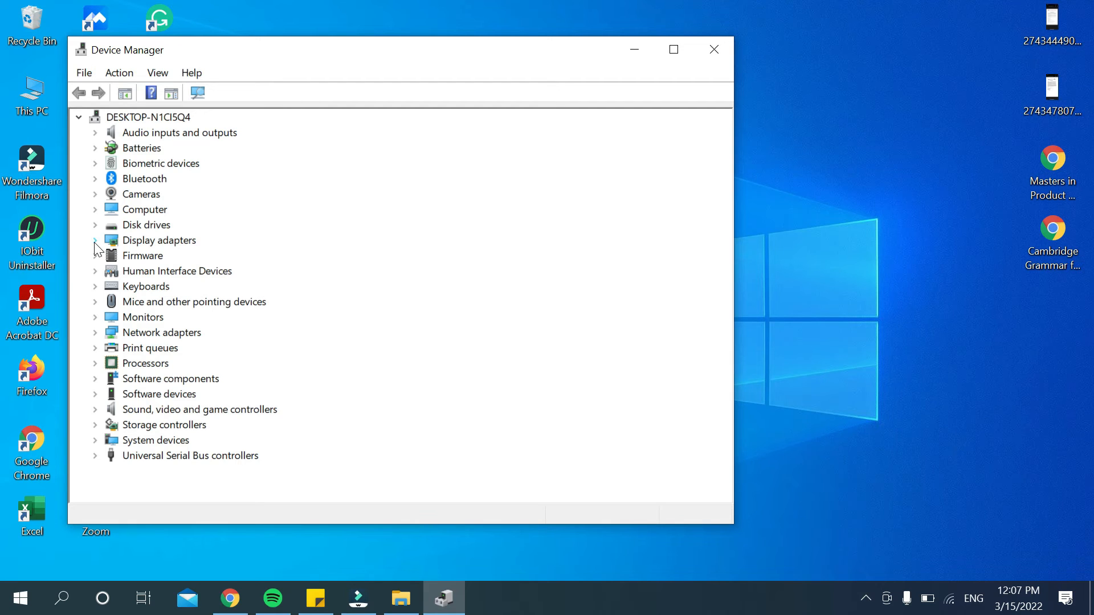
# Step: Expand Display adapters to reveal Intel HD Graphics 620 and NVIDIA GeForce MX150, then show hidden tray icons
pyautogui.click(96, 241)
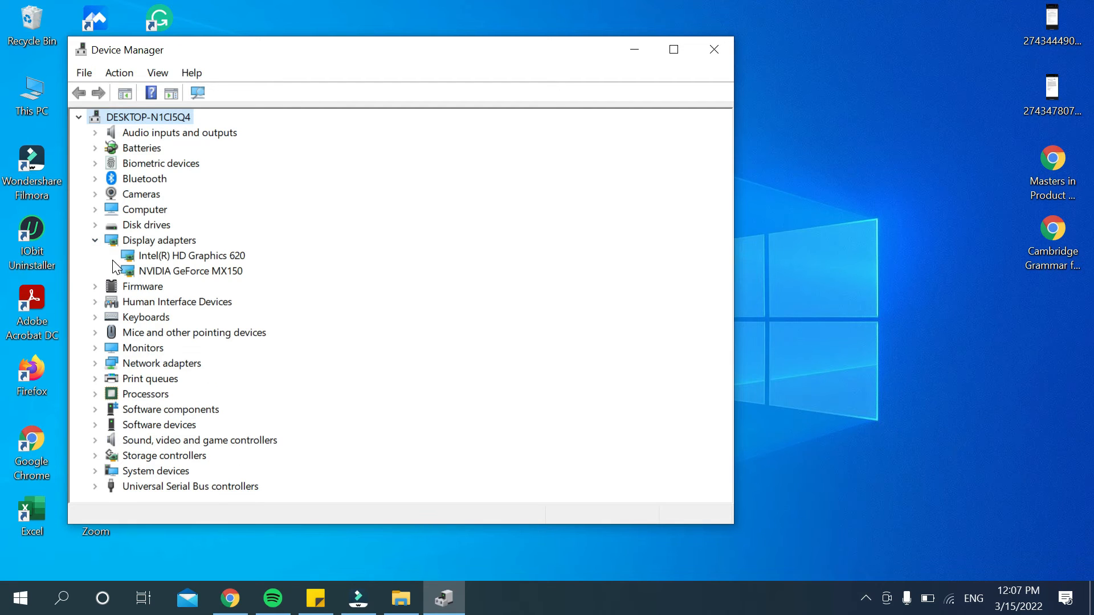
pyautogui.moveTo(177, 274)
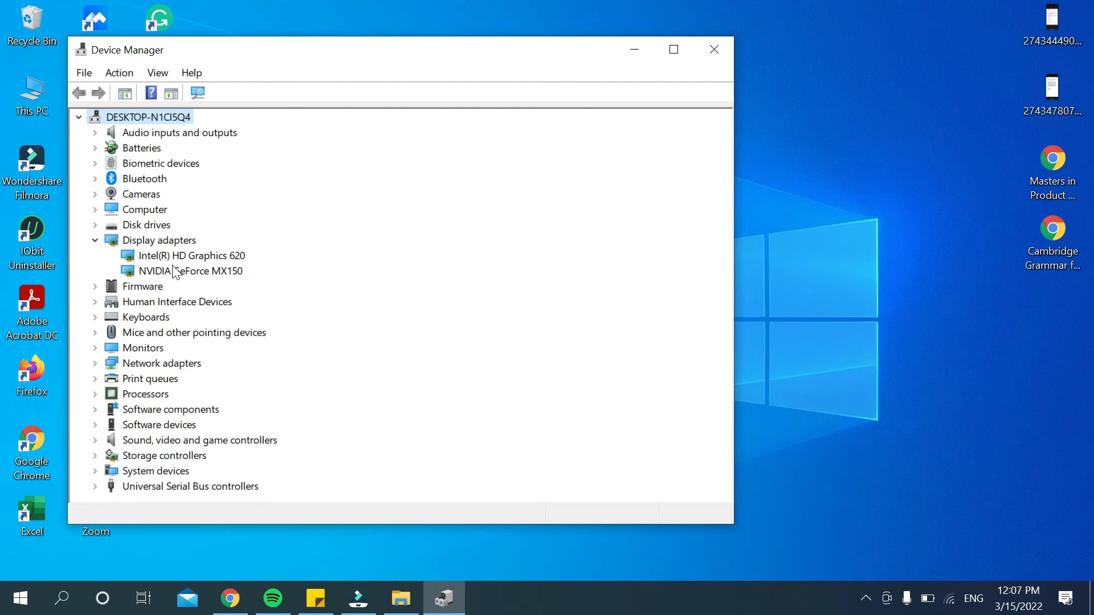
pyautogui.moveTo(182, 281)
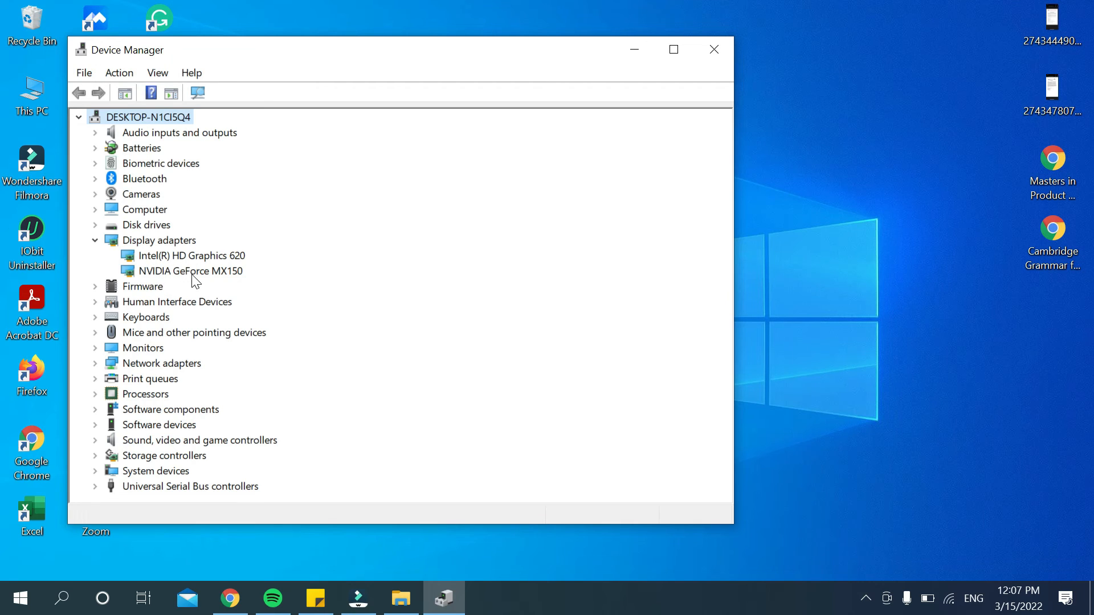
pyautogui.moveTo(198, 260)
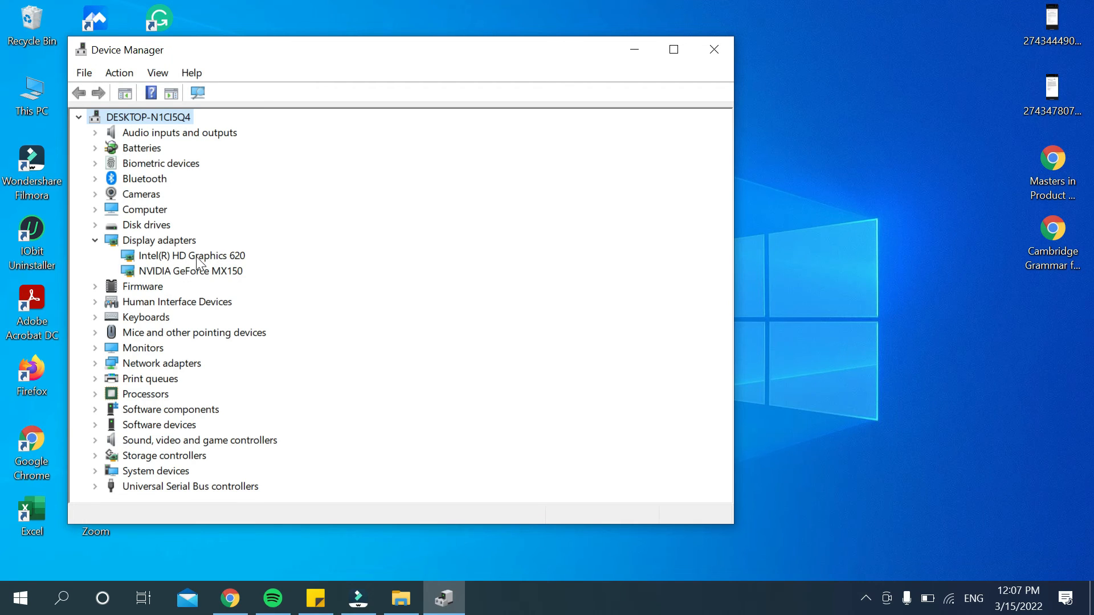
pyautogui.moveTo(242, 276)
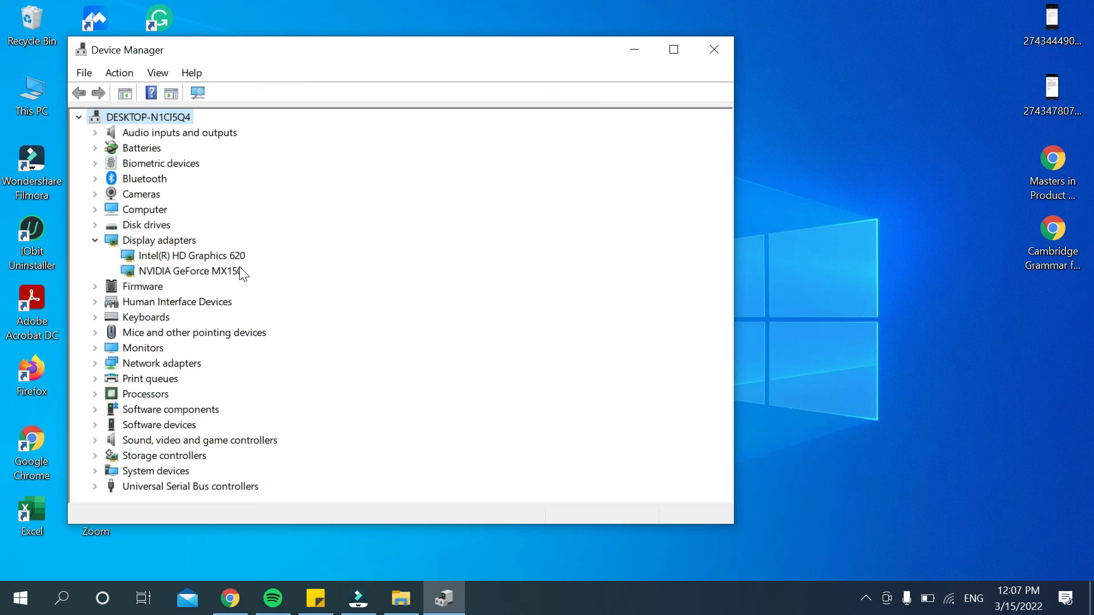
pyautogui.moveTo(246, 255)
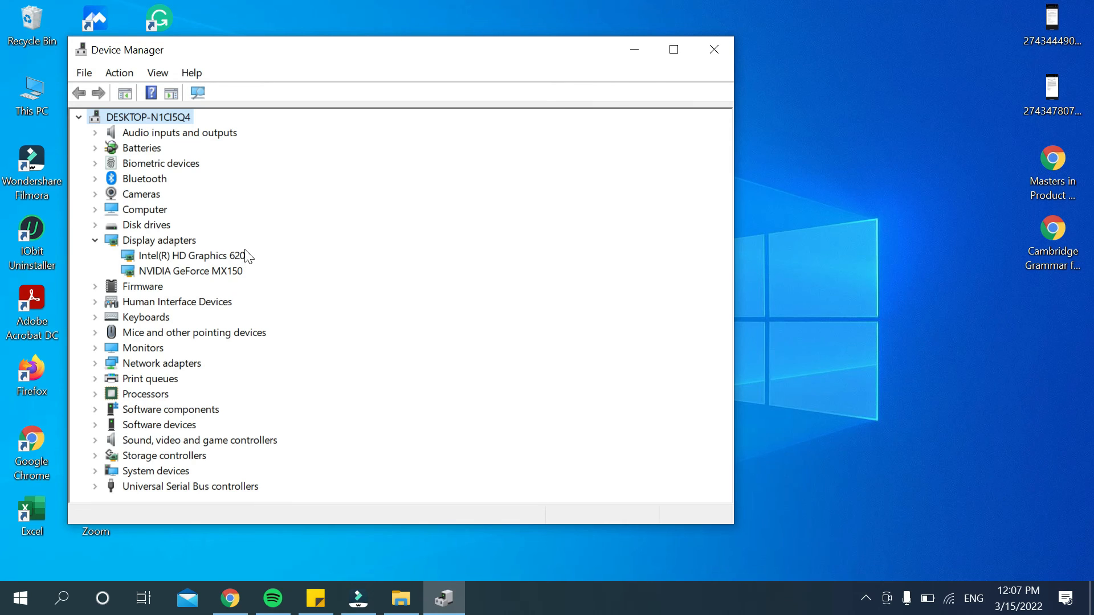
pyautogui.moveTo(250, 267)
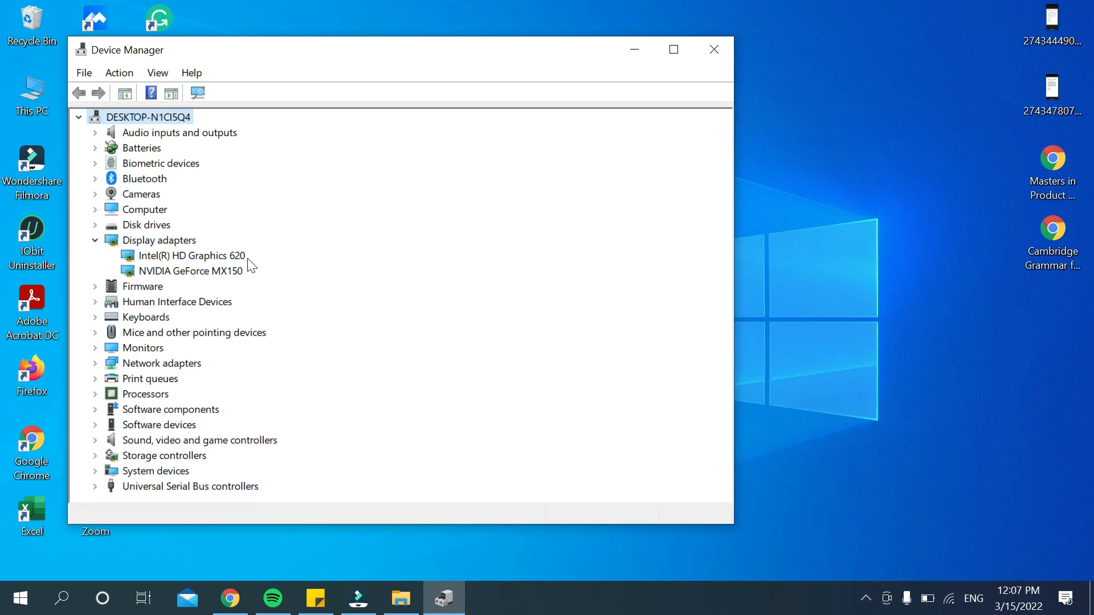
pyautogui.moveTo(223, 276)
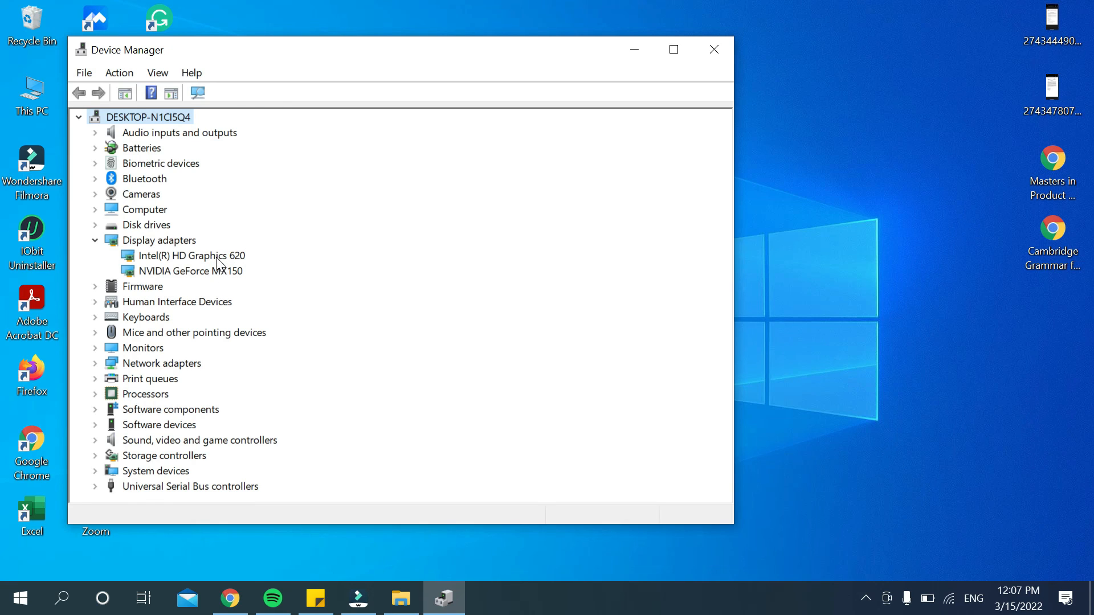
pyautogui.moveTo(351, 265)
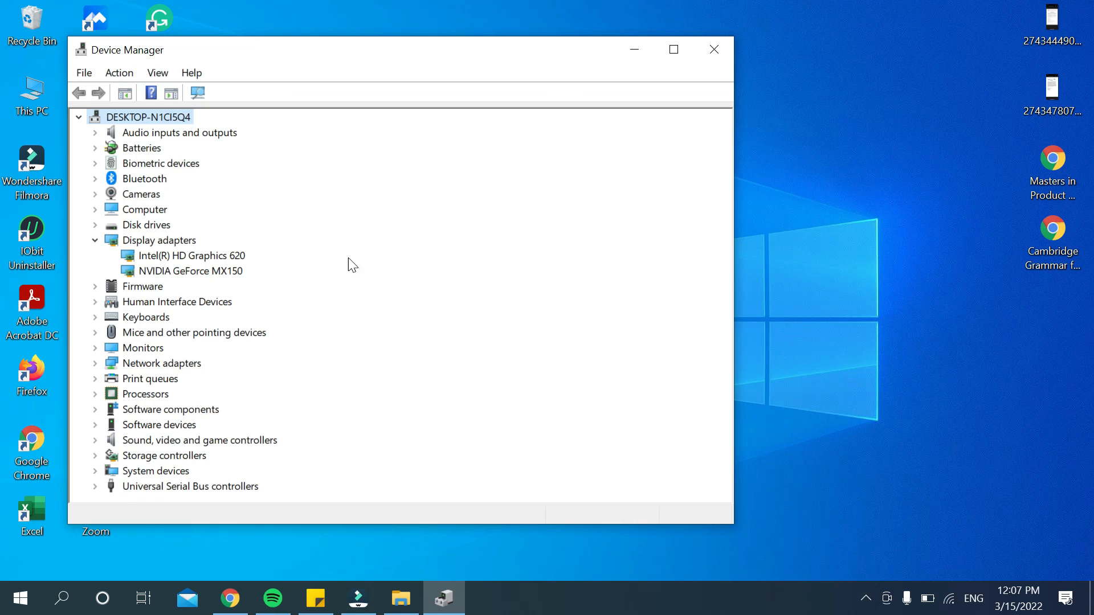
pyautogui.moveTo(864, 597)
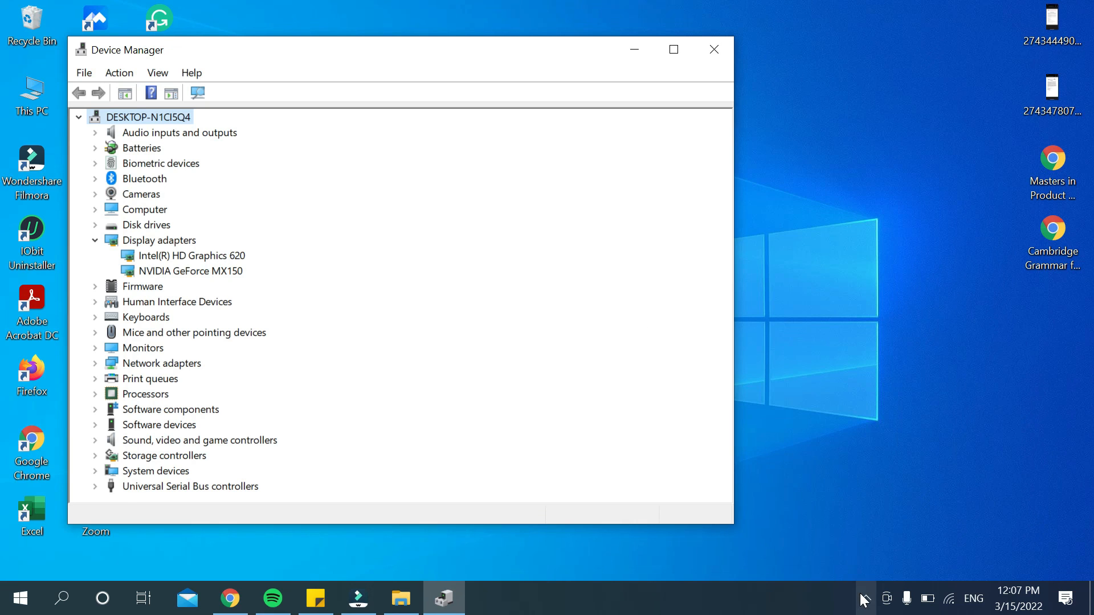
pyautogui.click(866, 598)
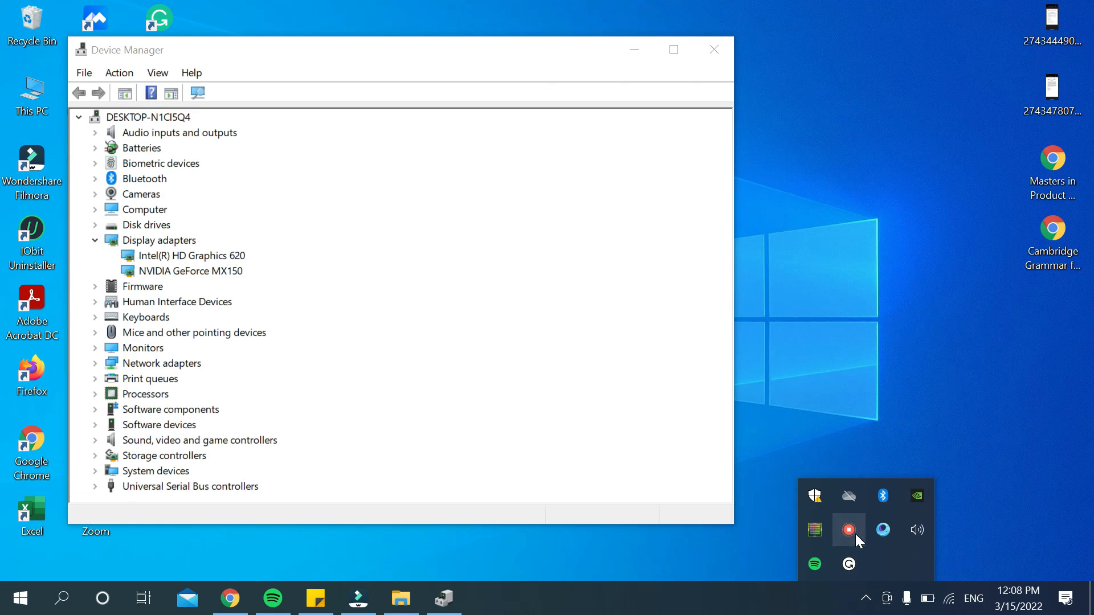